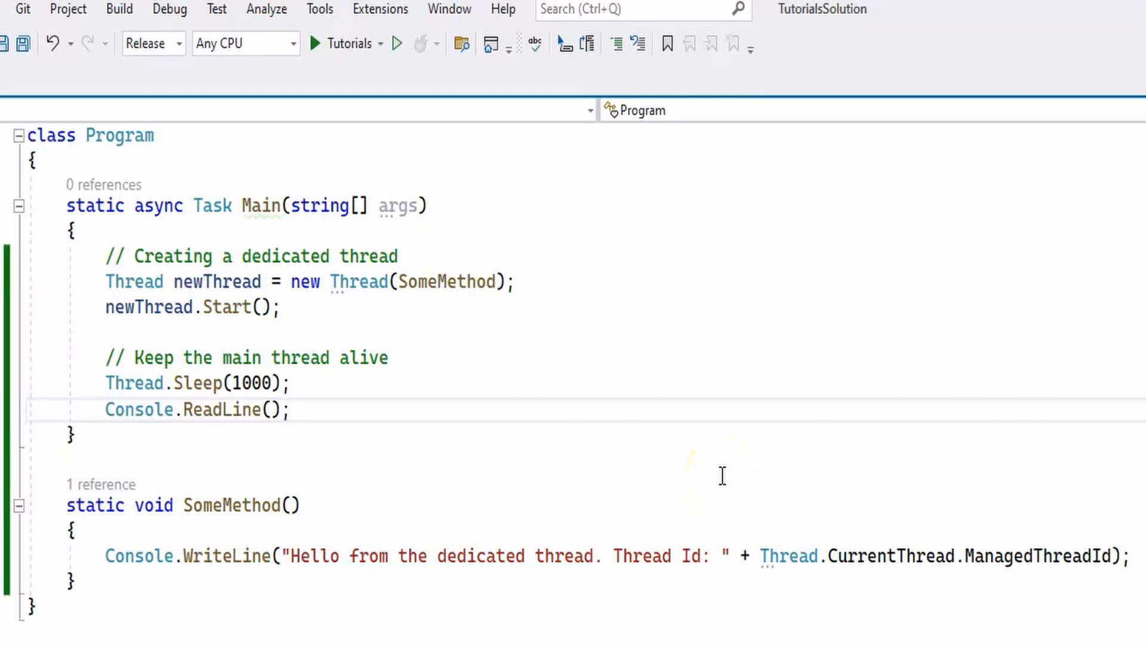
mouse_move(499, 464)
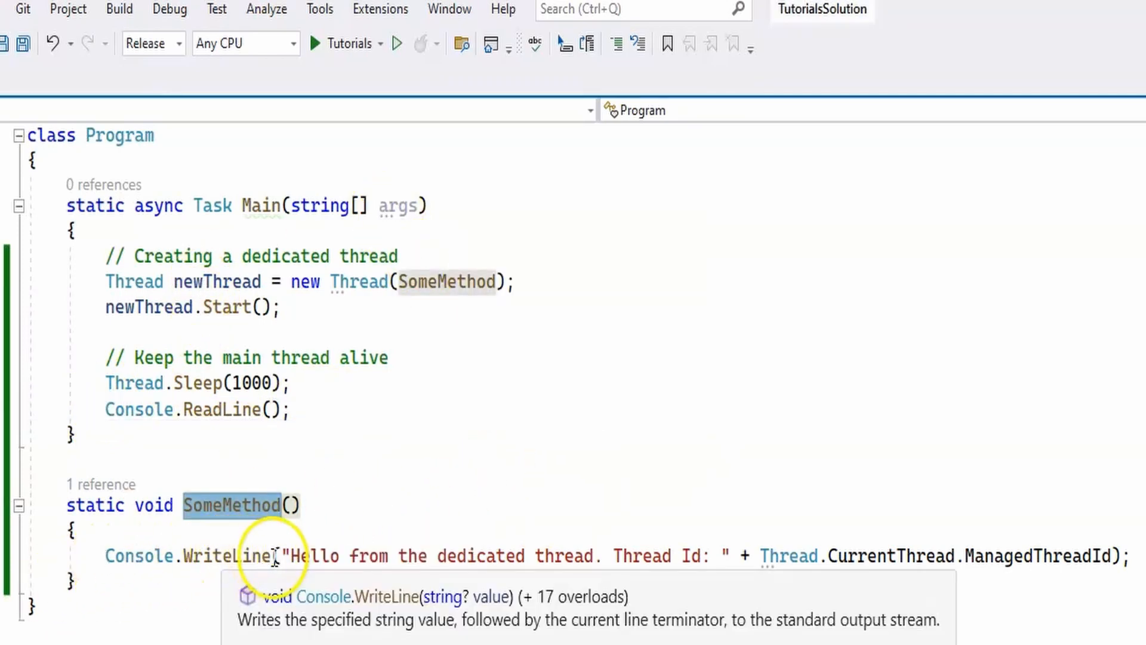
mouse_move(609, 556)
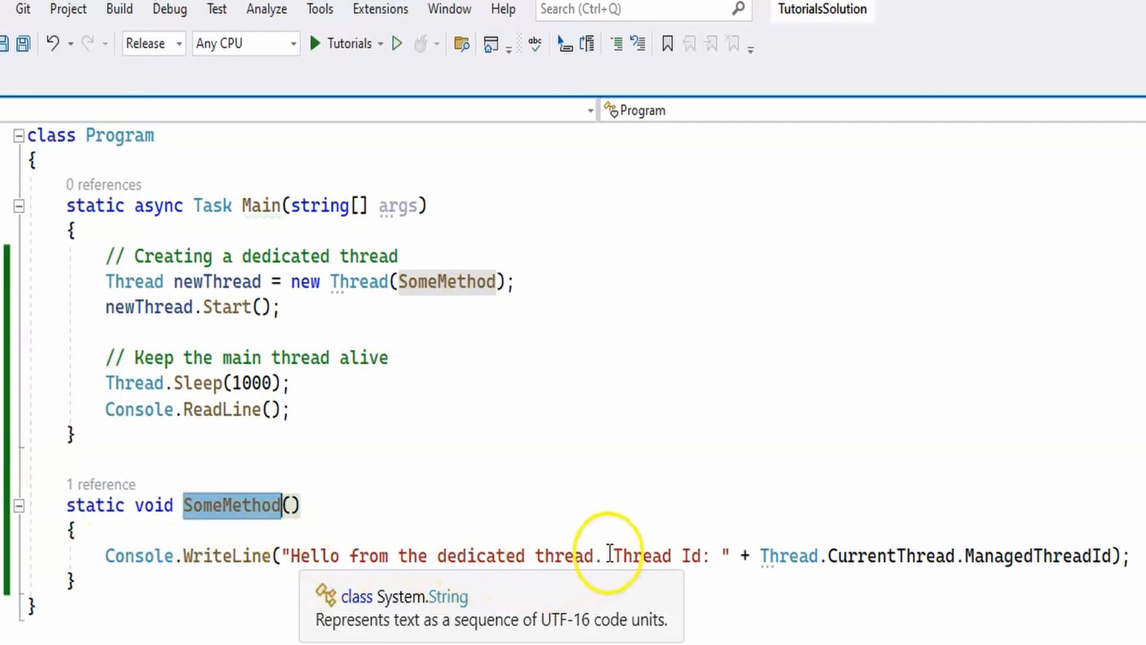
mouse_move(702, 556)
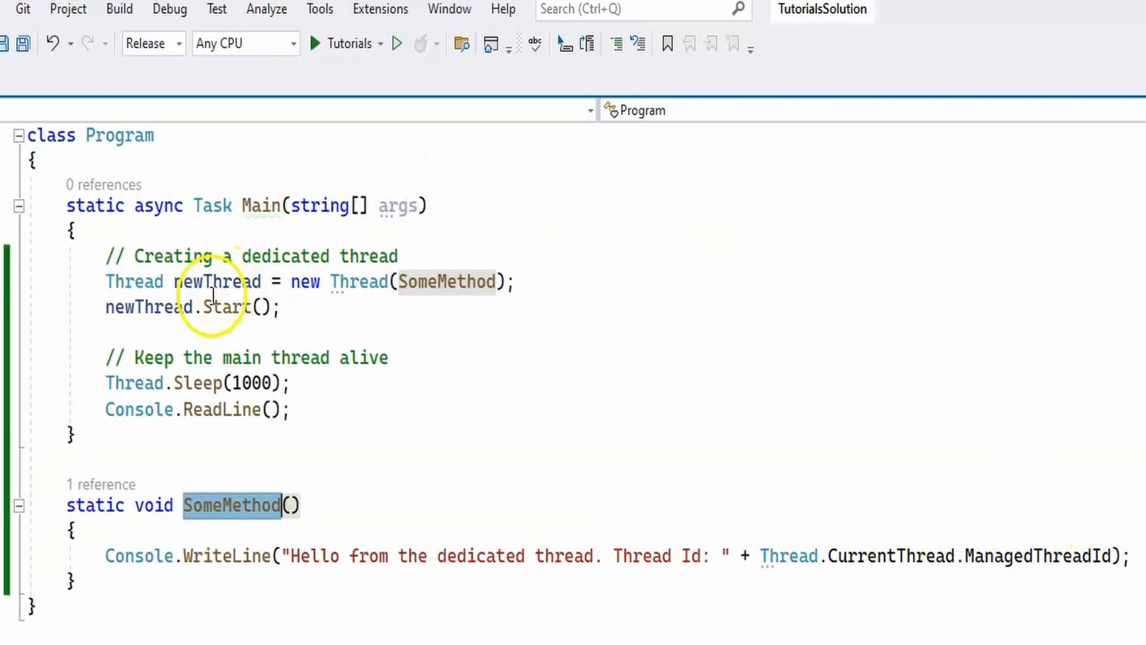
Run the dedicated-thread program, confirm it prints Thread Id 3, then stop debugging
left_click(518, 281)
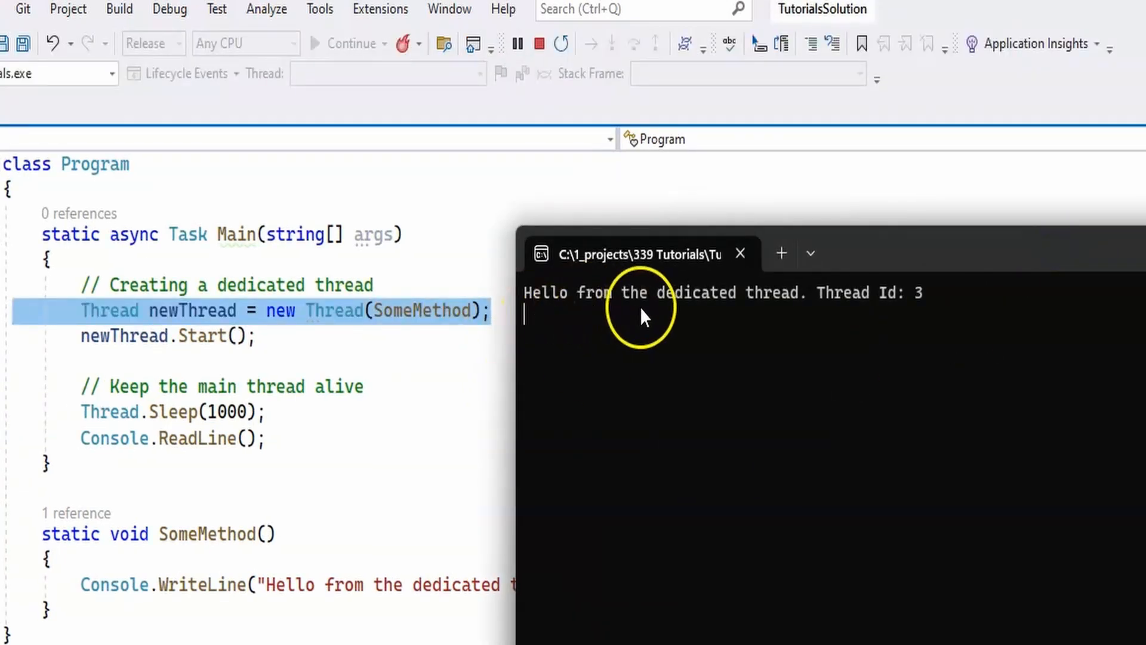
mouse_move(1012, 261)
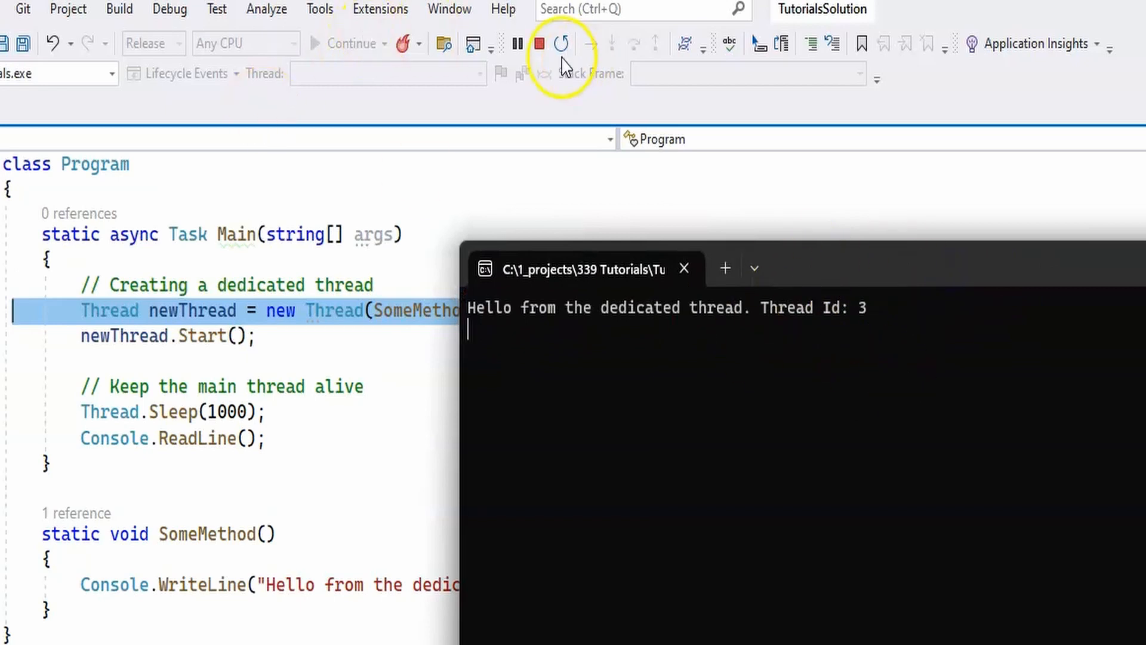
left_click(537, 42)
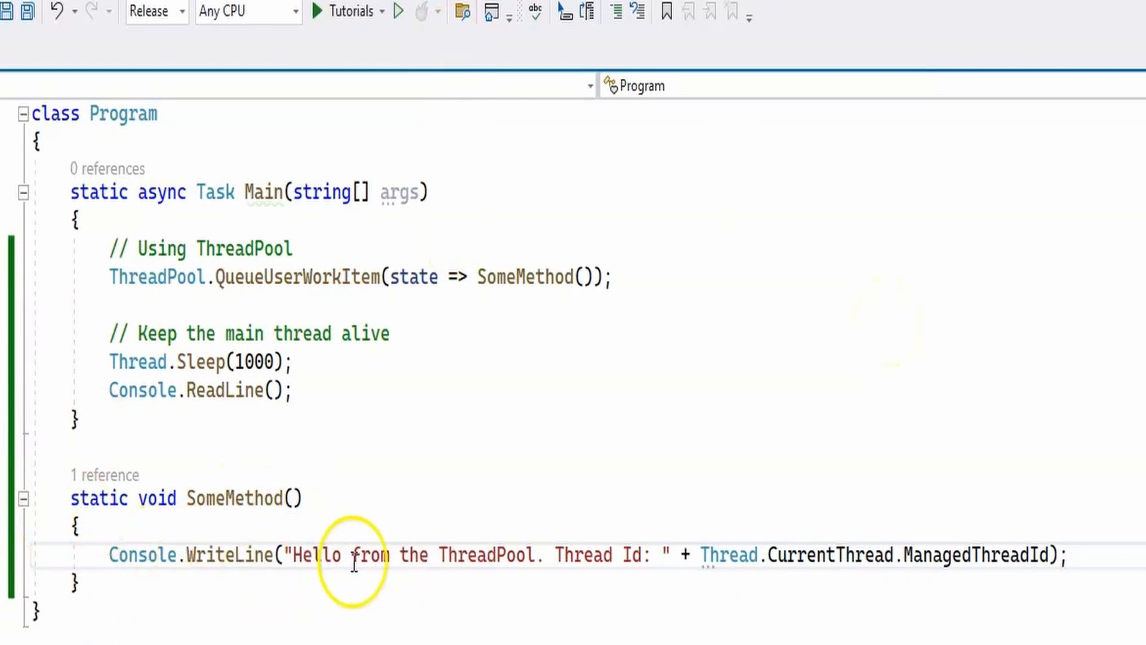
mouse_move(583, 554)
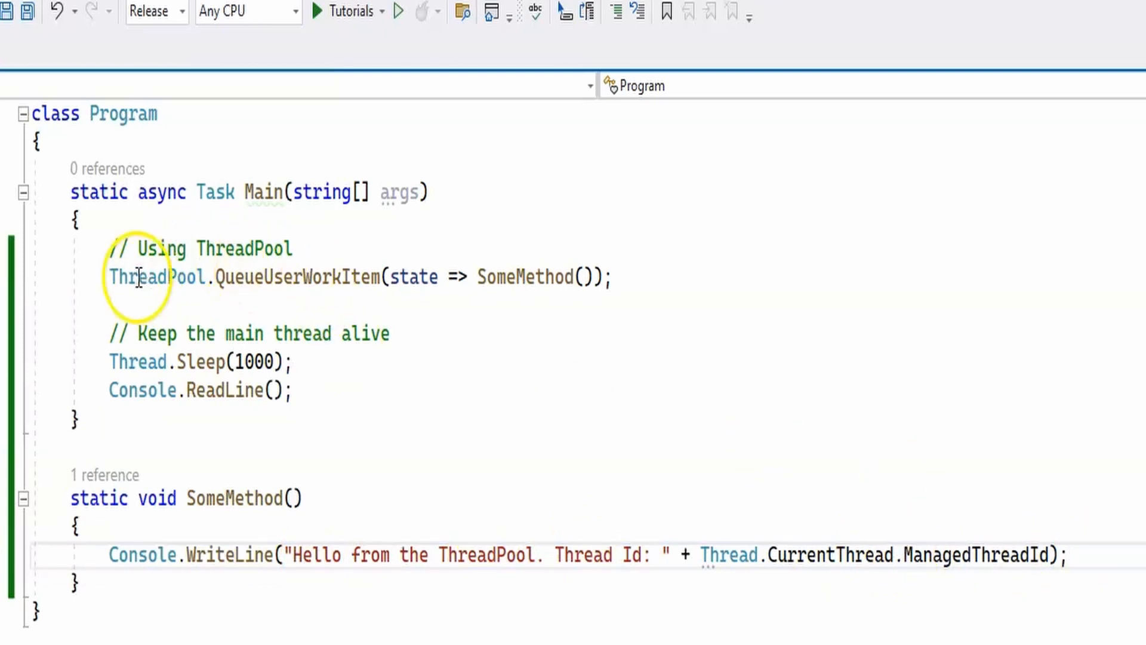
mouse_move(309, 277)
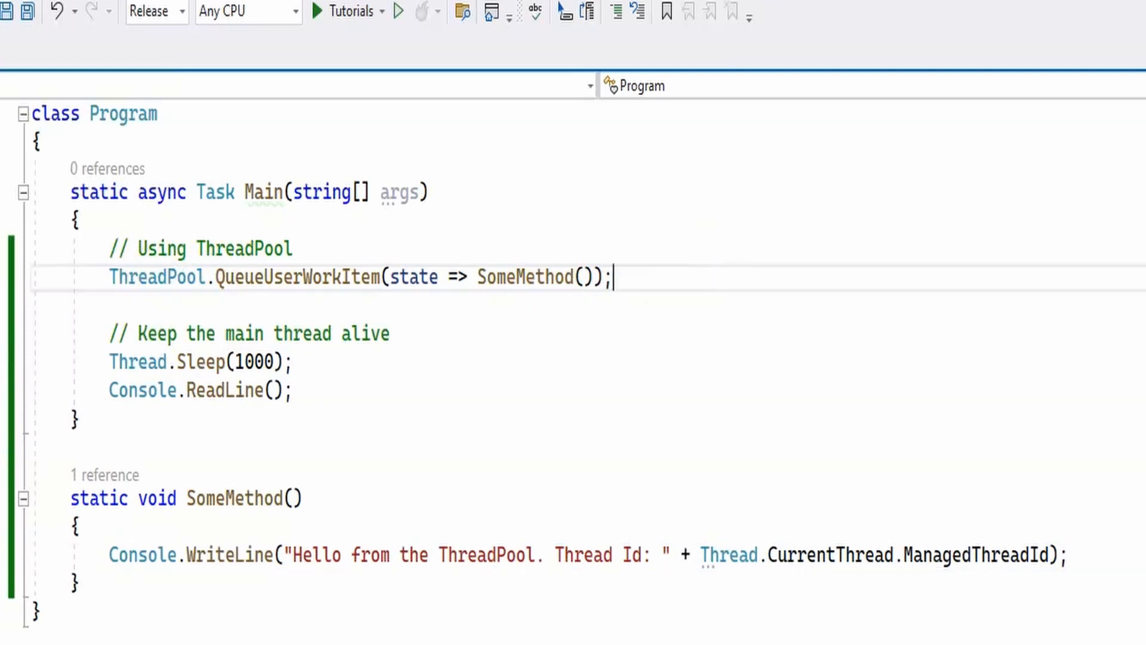
mouse_move(681, 360)
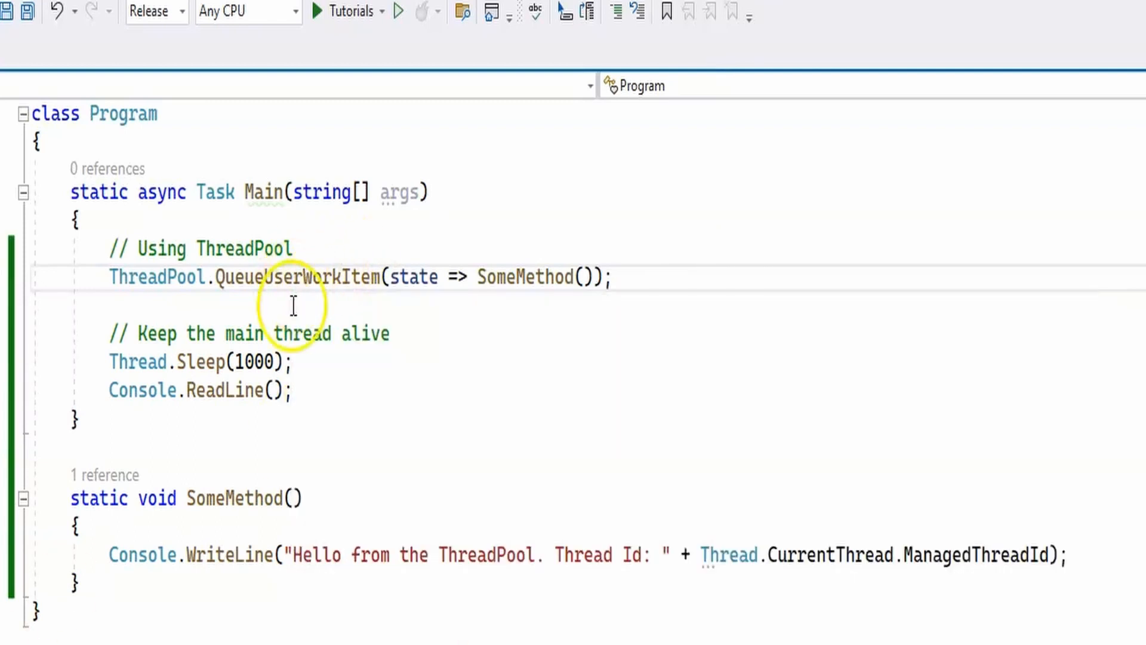
mouse_move(256, 276)
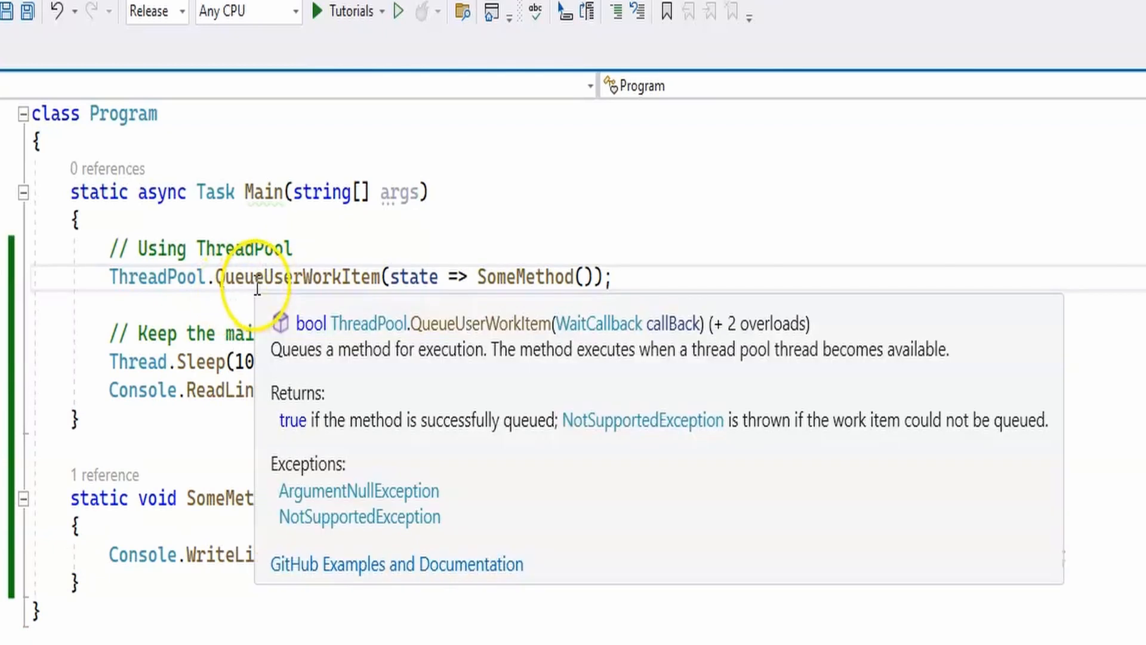